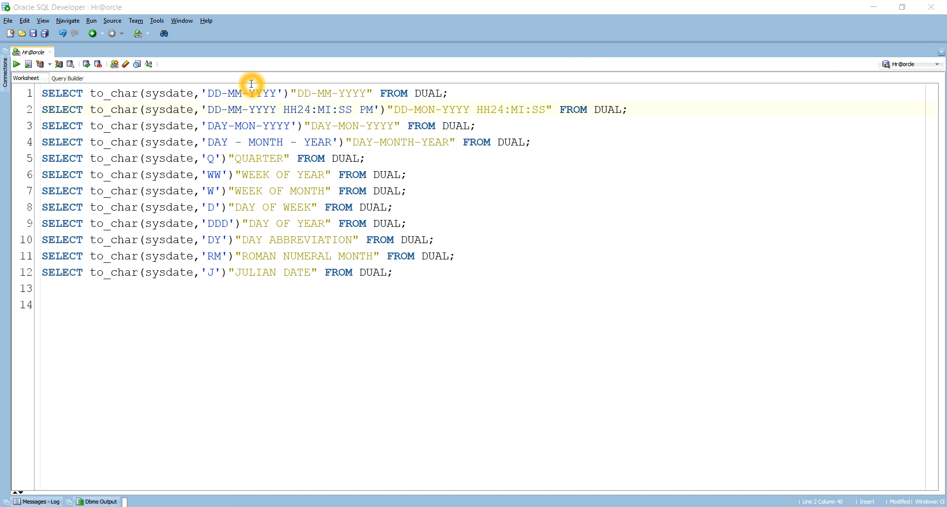
Step: Run the TO_CHAR(sysdate, 'DD-MM-YYYY') query on line 1, returning 22-12-2019
left_click(263, 94)
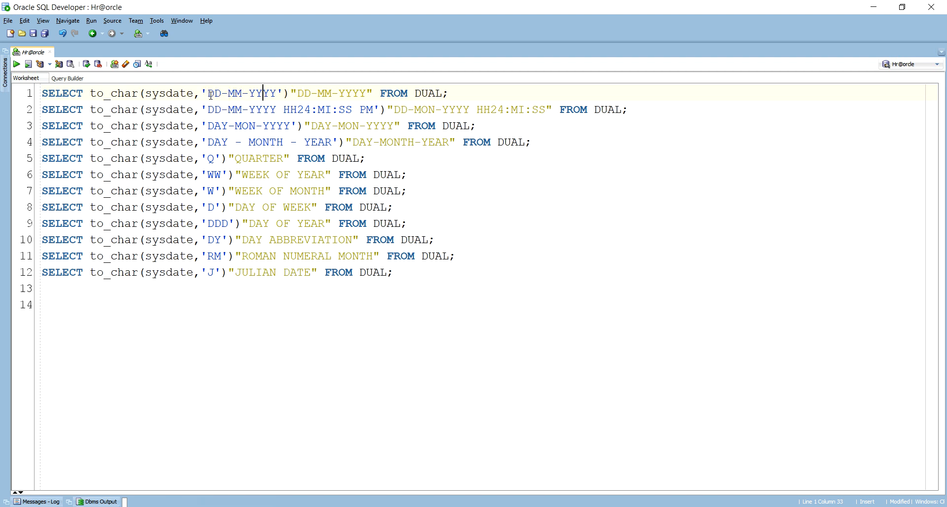
left_click_drag(208, 92, 272, 92)
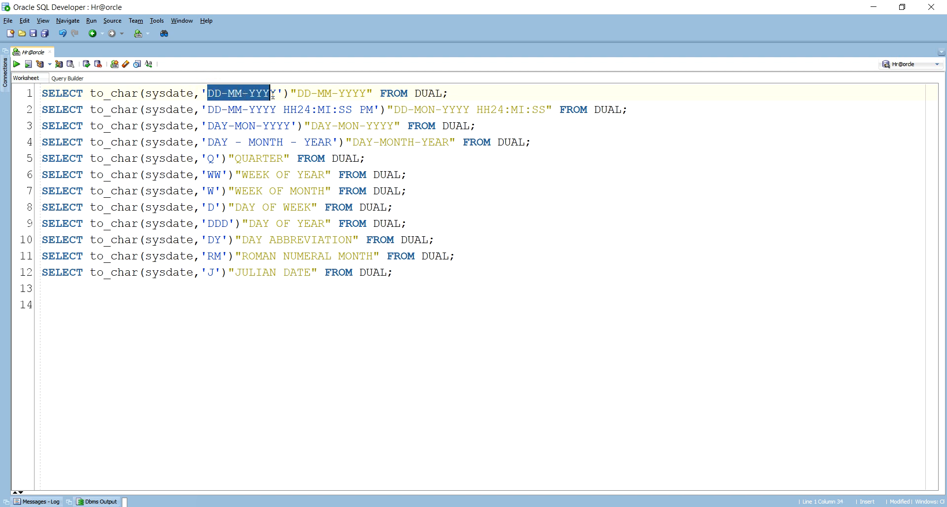
left_click(449, 92)
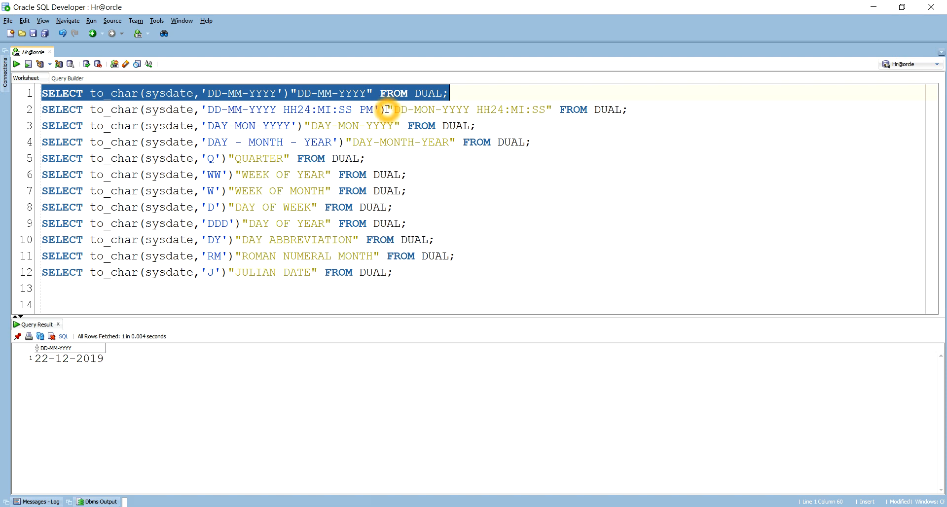
left_click(386, 110)
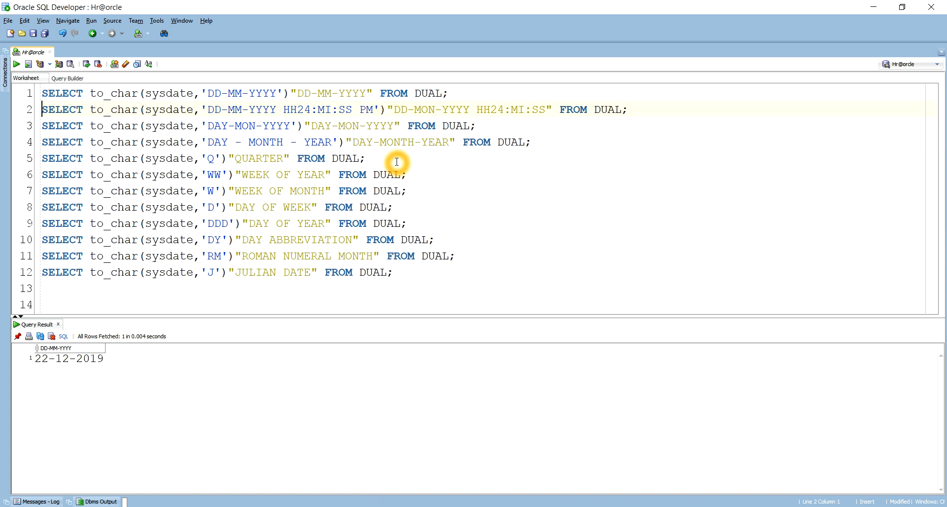
mouse_move(304, 118)
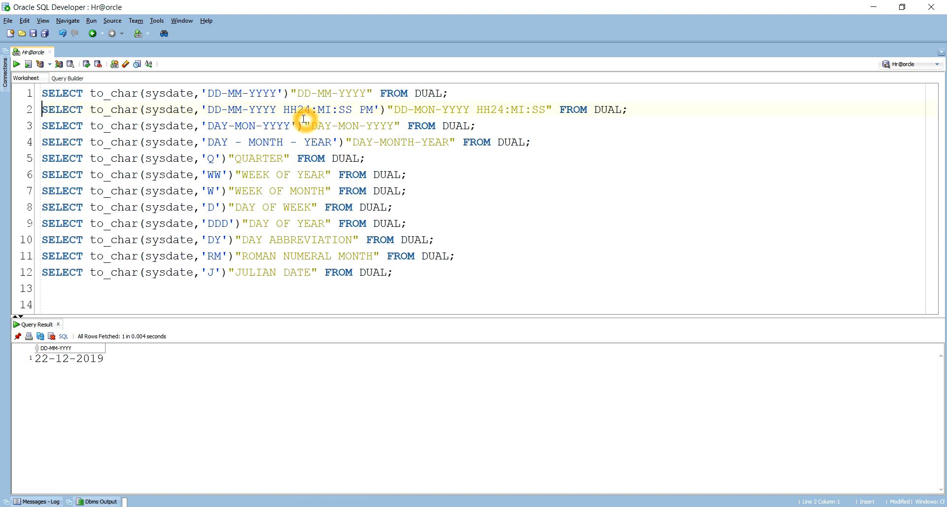
double_click(296, 109)
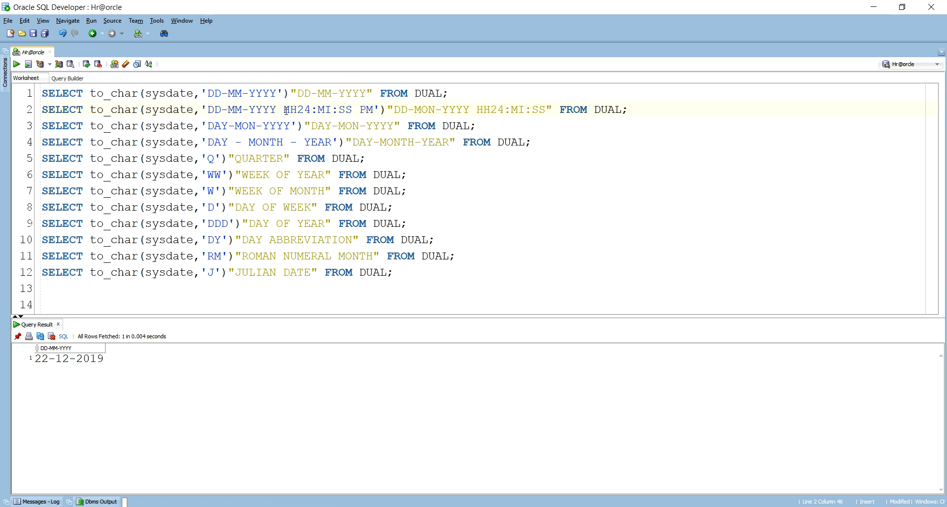
double_click(296, 110)
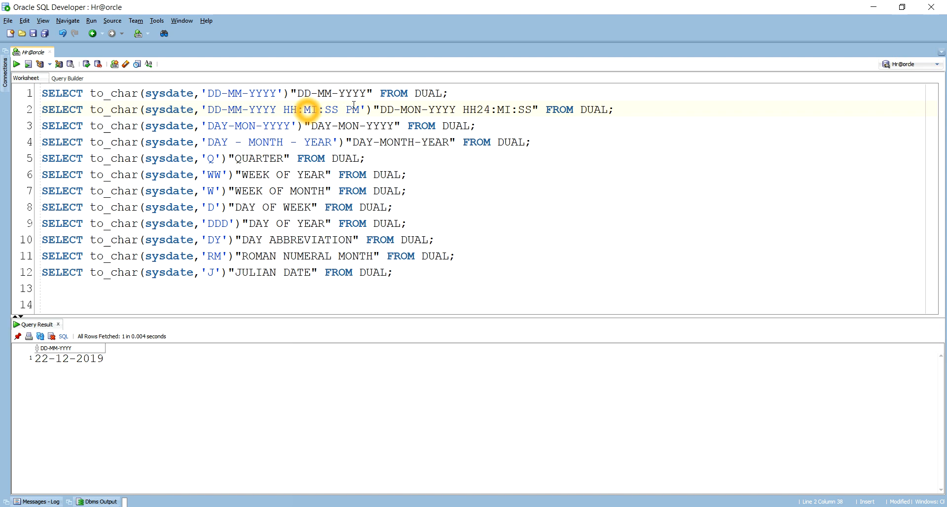
type("1")
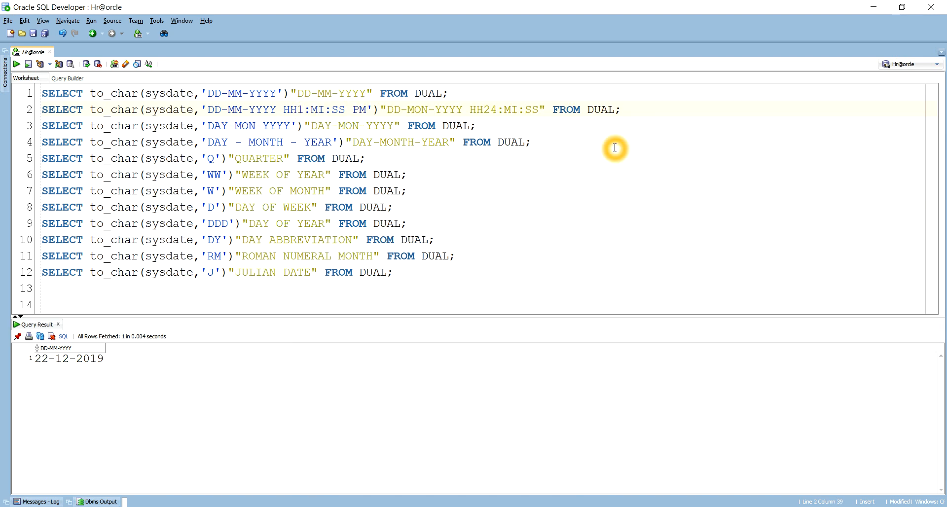
type("2")
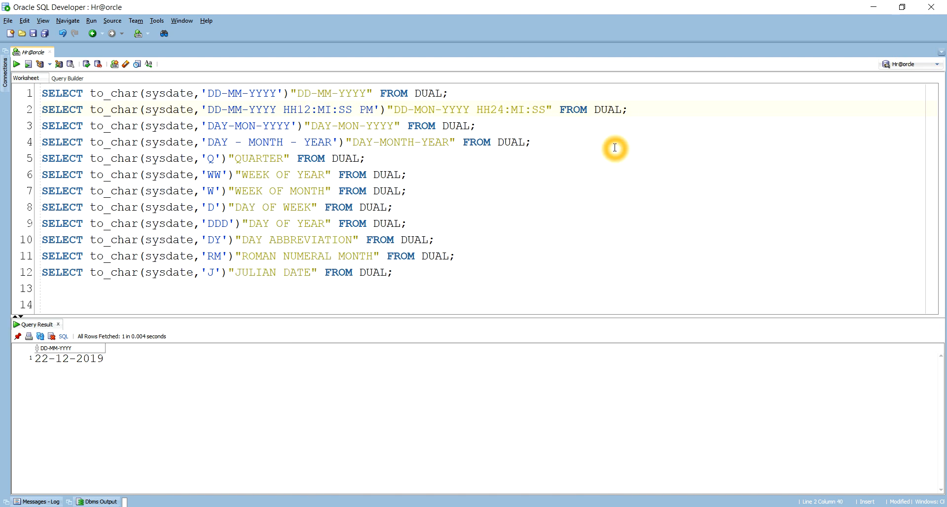
double_click(301, 110)
type("4")
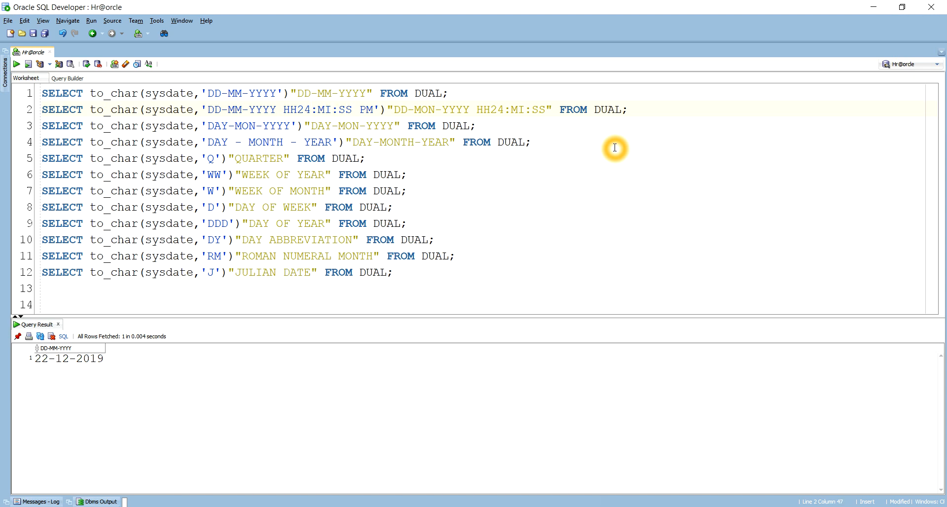
double_click(366, 110)
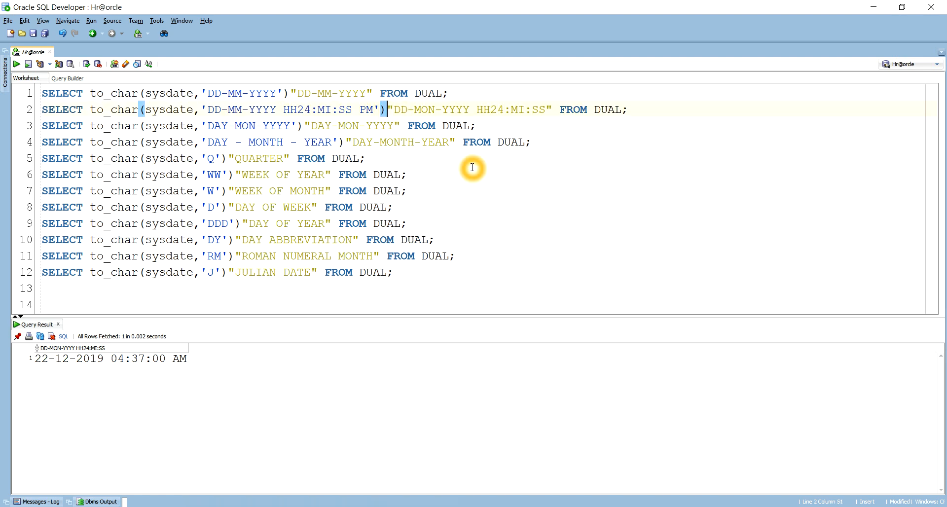
mouse_move(433, 169)
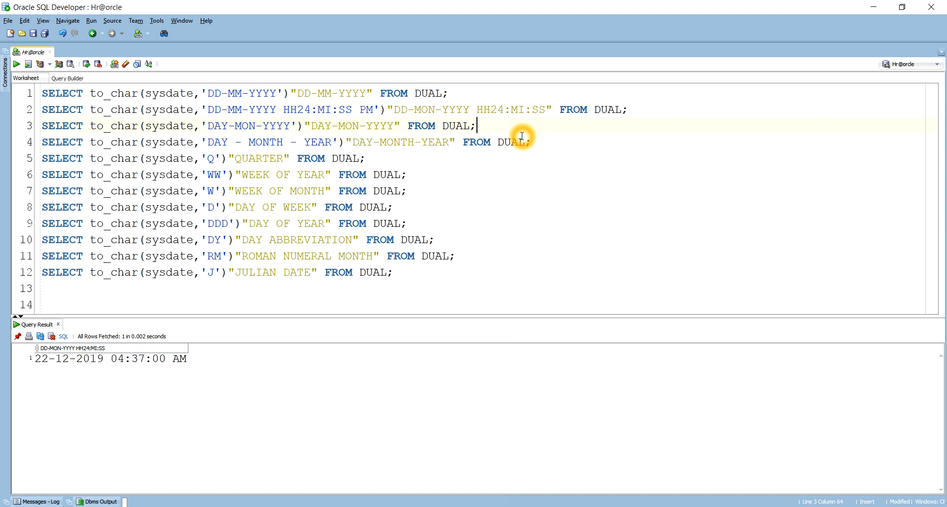
Step: Run the DAY-MON-YYYY query, returning SUNDAY -DEC-2019, and point out its DAY and MON codes
left_click(16, 64)
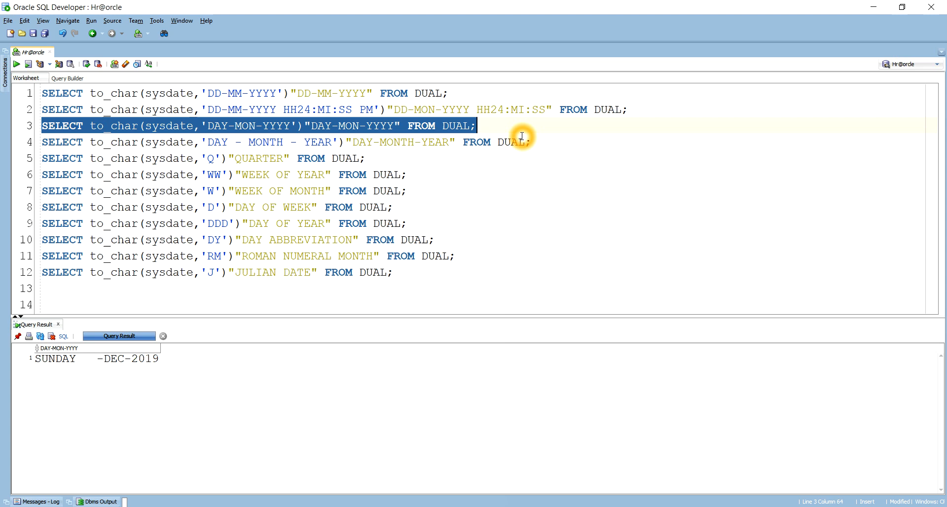
left_click(16, 64)
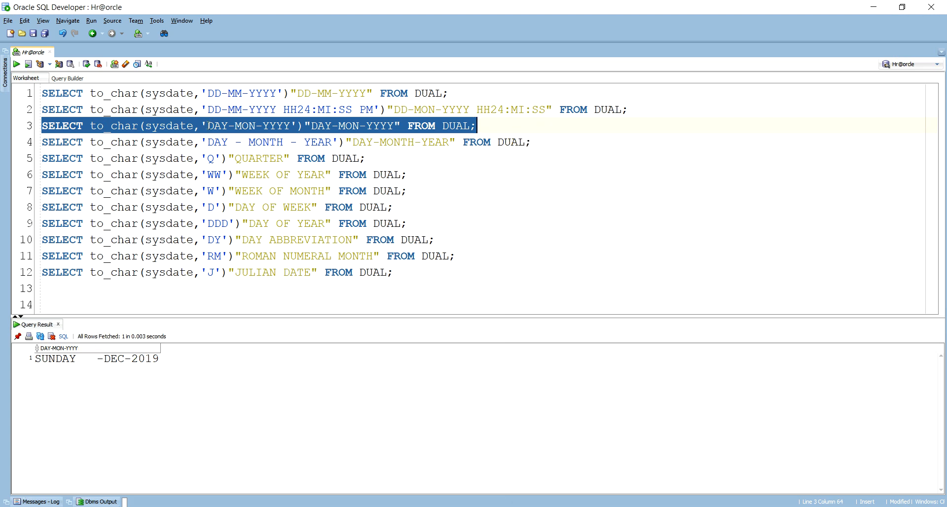
left_click(229, 126)
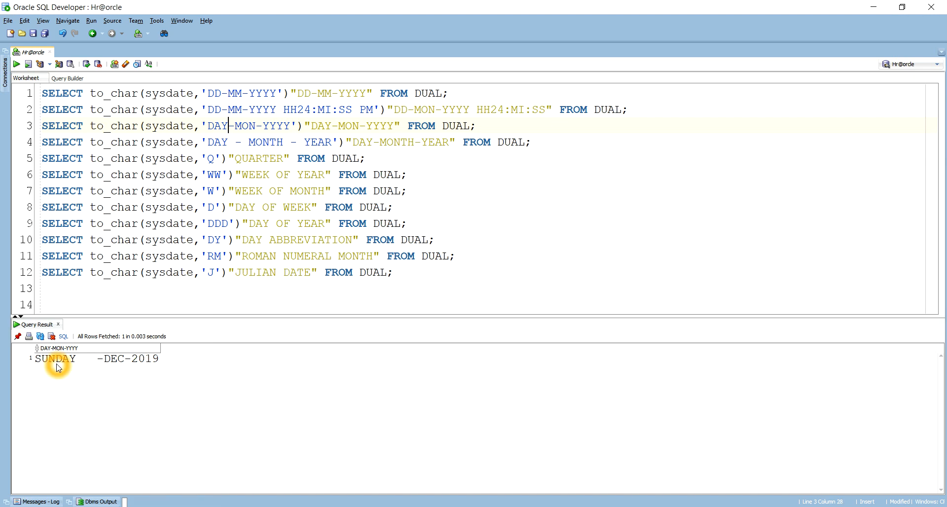
mouse_move(147, 344)
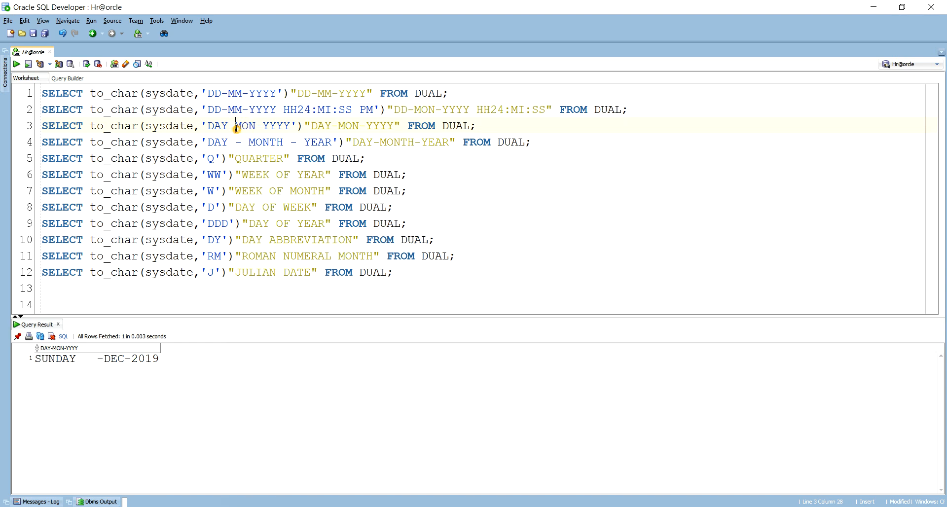
double_click(245, 126)
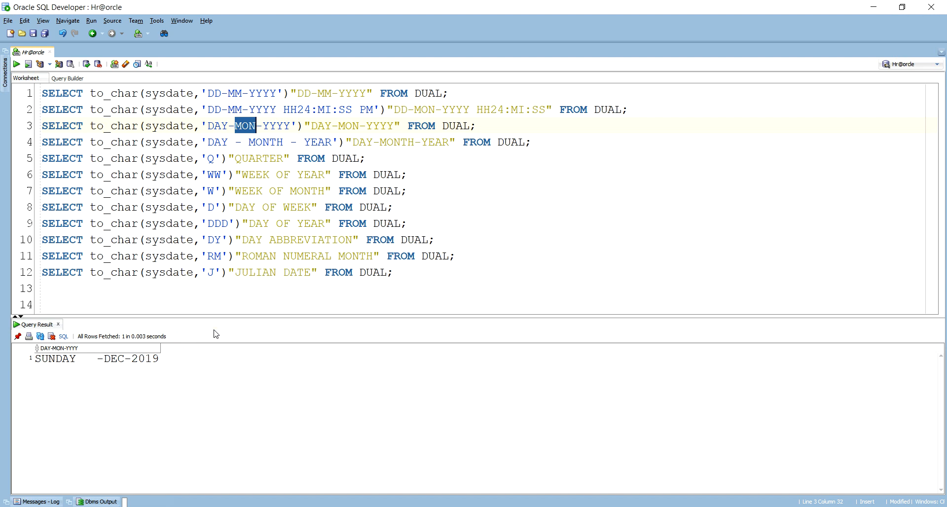
mouse_move(293, 168)
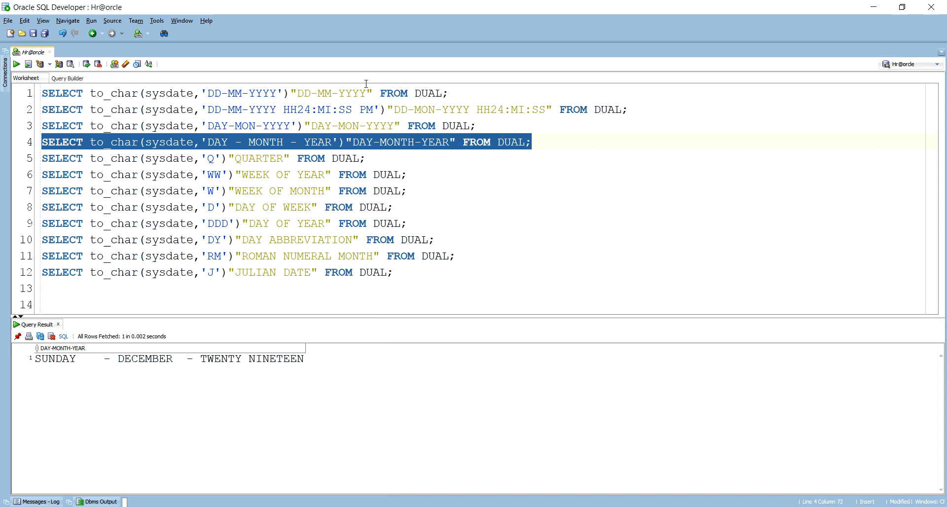
left_click(169, 359)
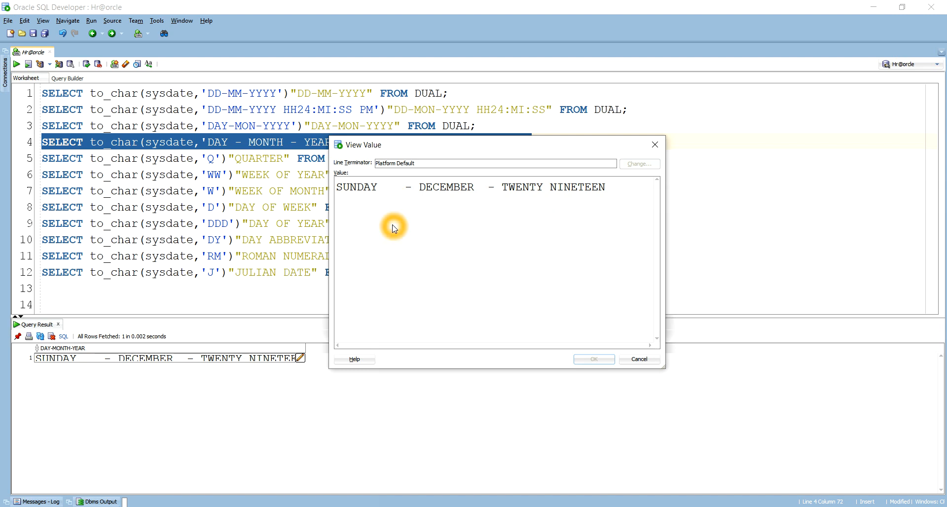
mouse_move(423, 234)
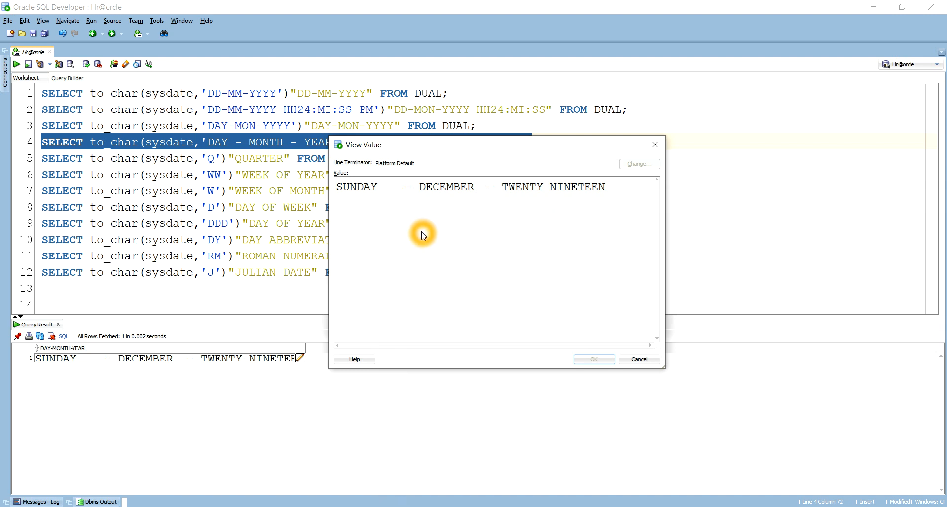
mouse_move(508, 234)
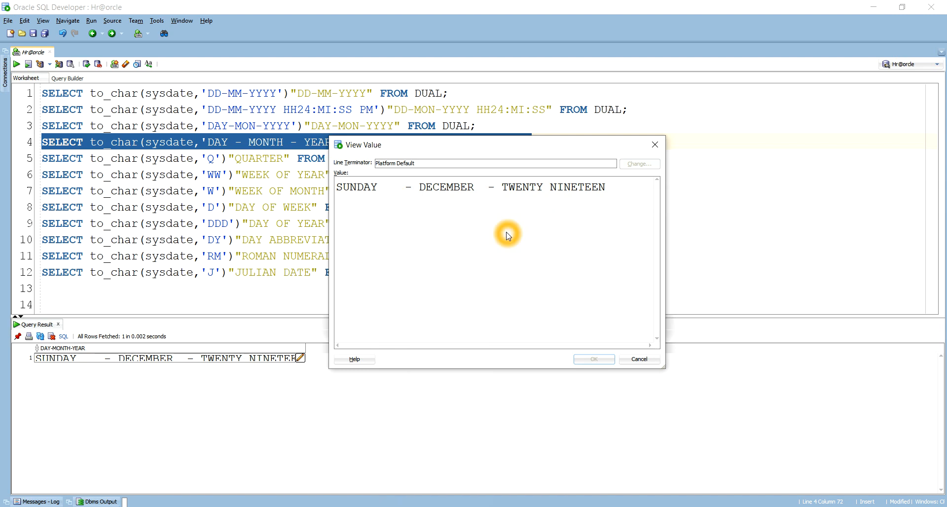
mouse_move(504, 235)
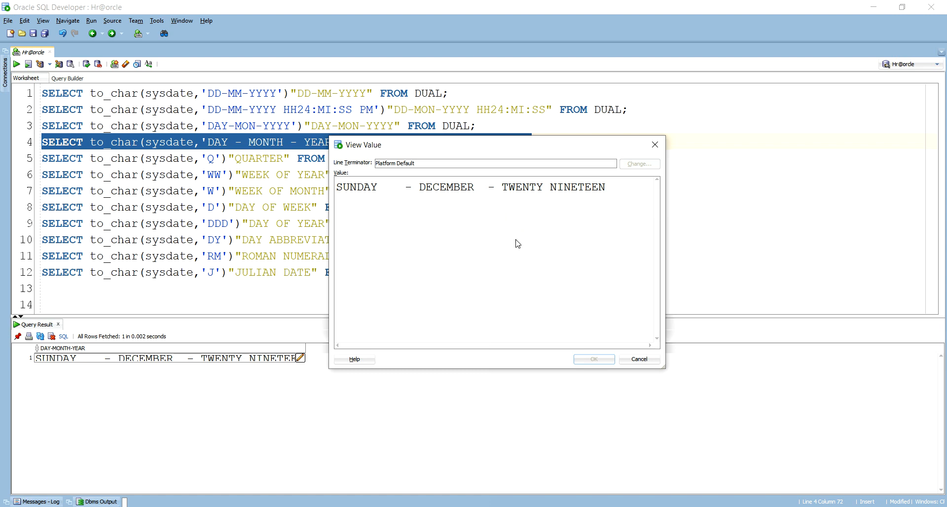
mouse_move(638, 359)
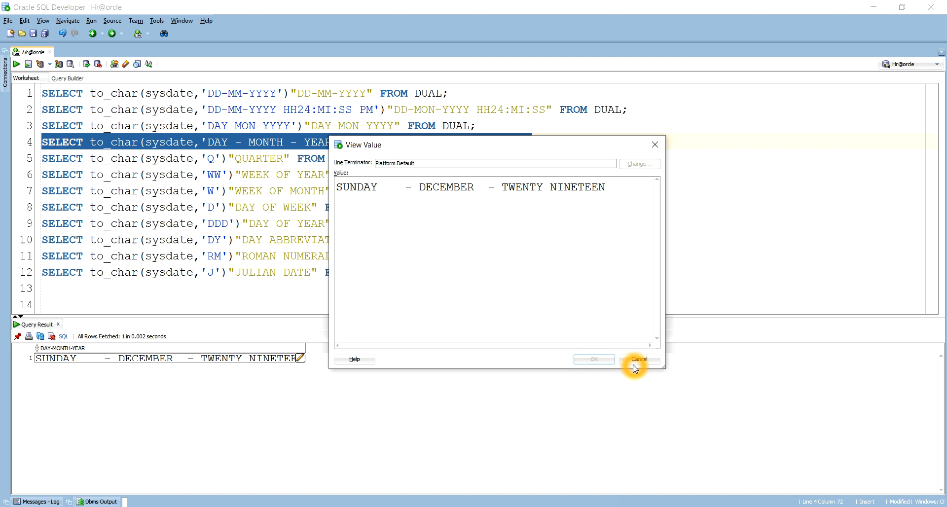
left_click(638, 359)
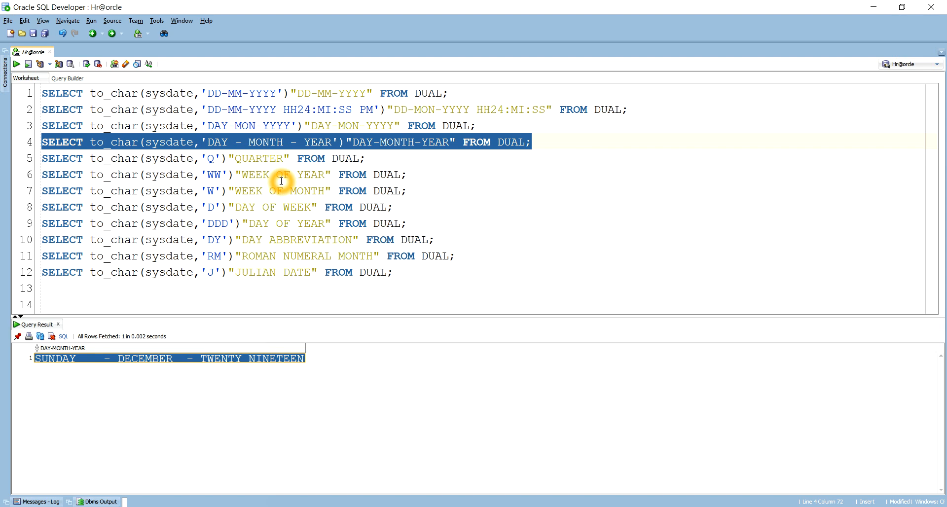
Step: Run the 'Q' quarter query and inspect its result, 4, before selecting the week-of-year line
left_click(367, 158)
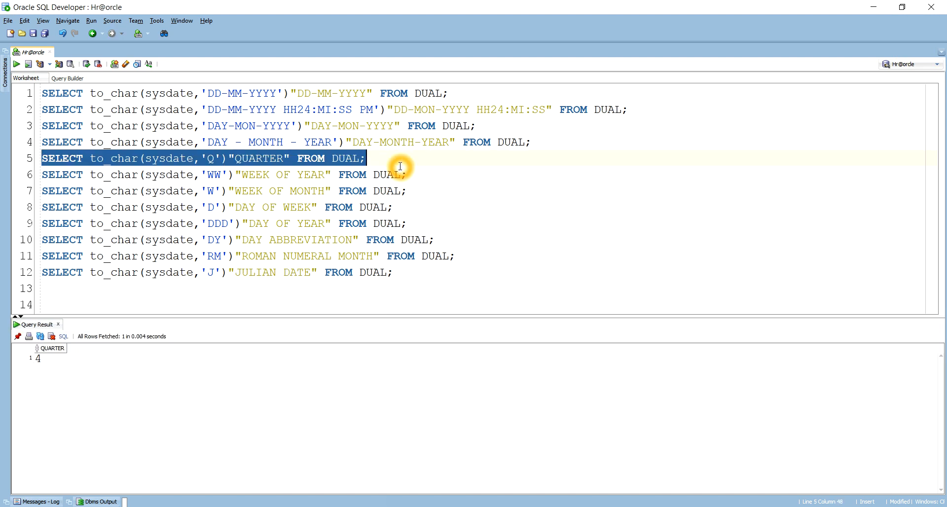
left_click(38, 358)
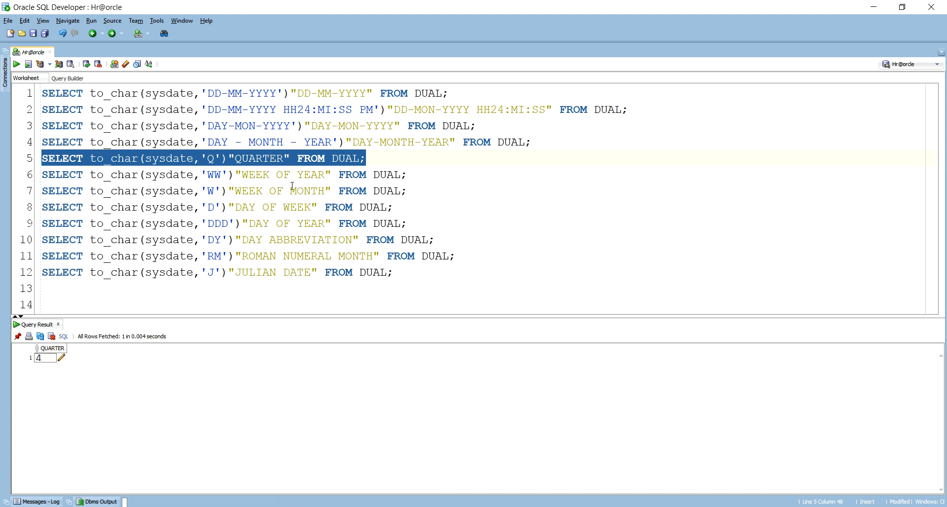
left_click(438, 175)
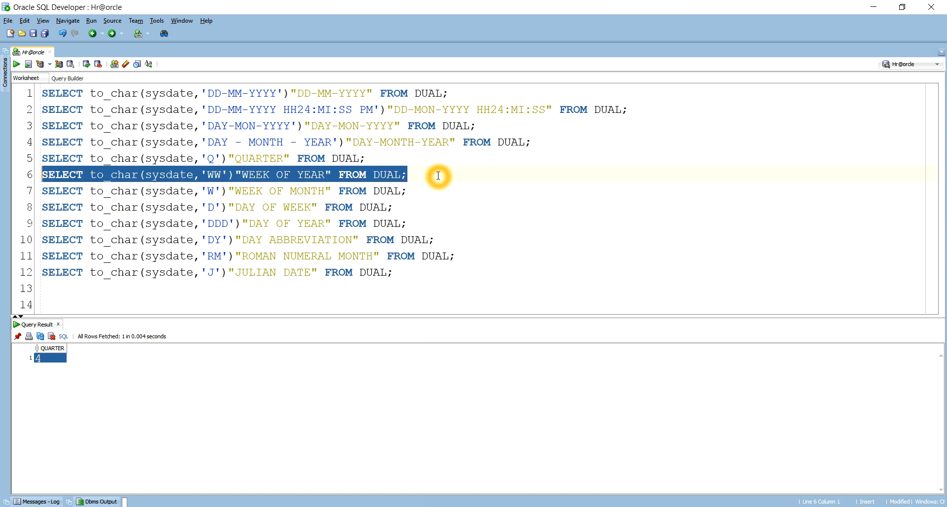
Step: Run the week-of-year query, check its result 51, and select the WEEK OF MONTH line
left_click(16, 64)
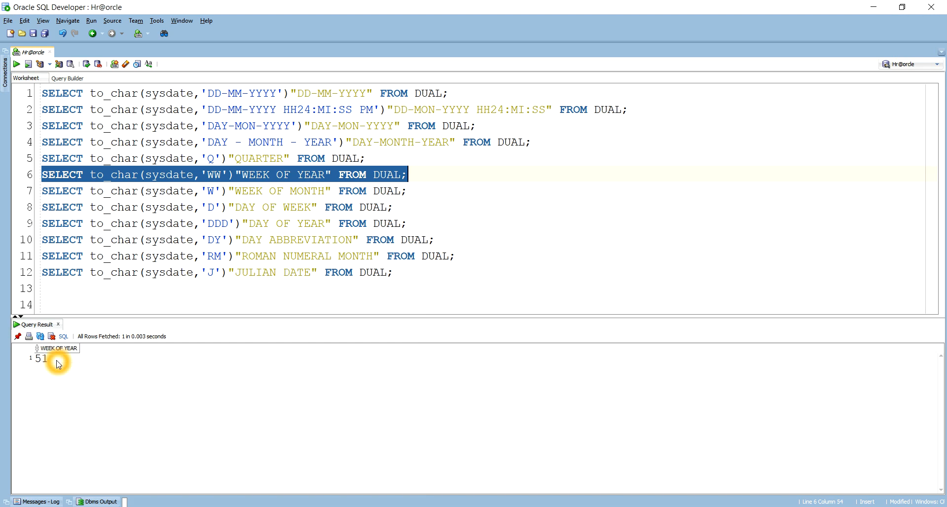
left_click(41, 359)
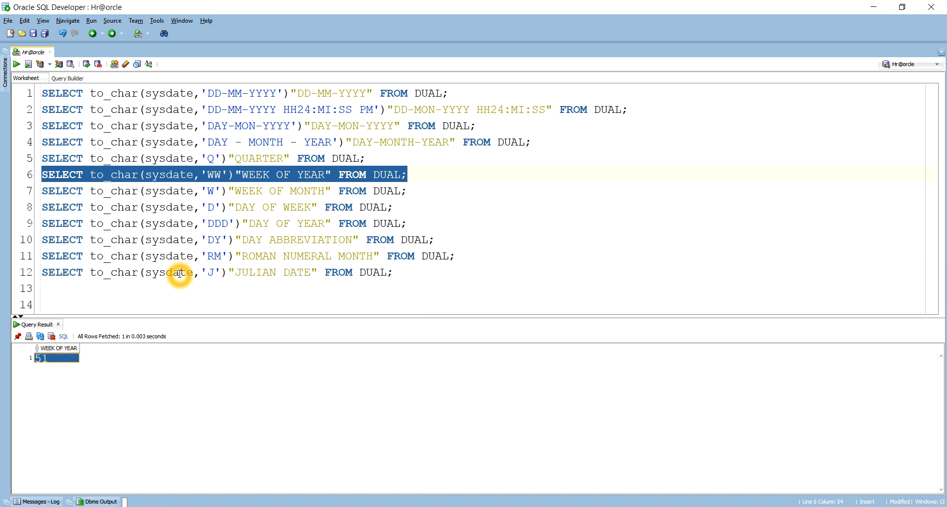
mouse_move(428, 195)
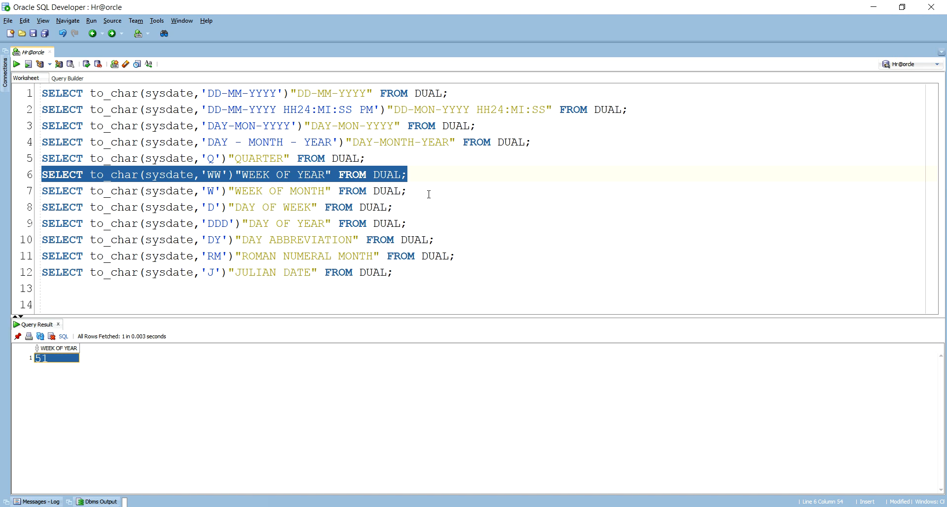
left_click(408, 191)
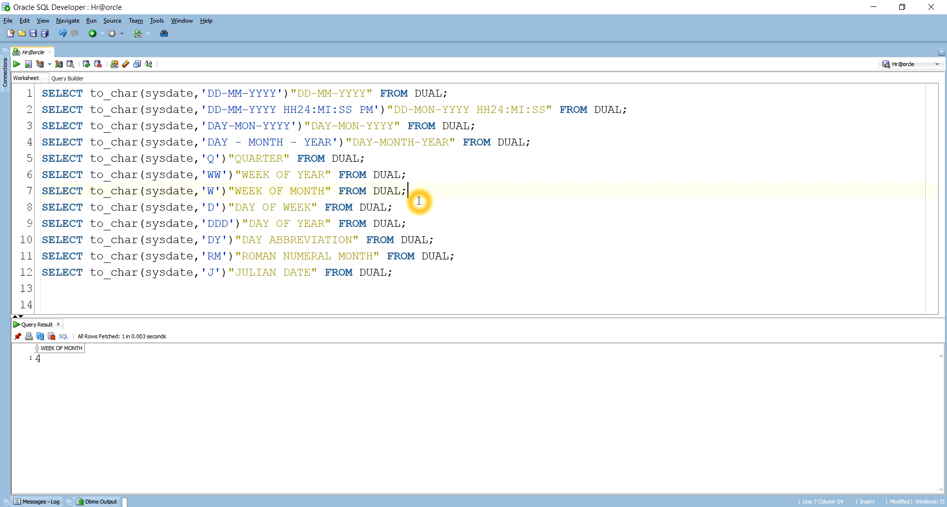
mouse_move(379, 210)
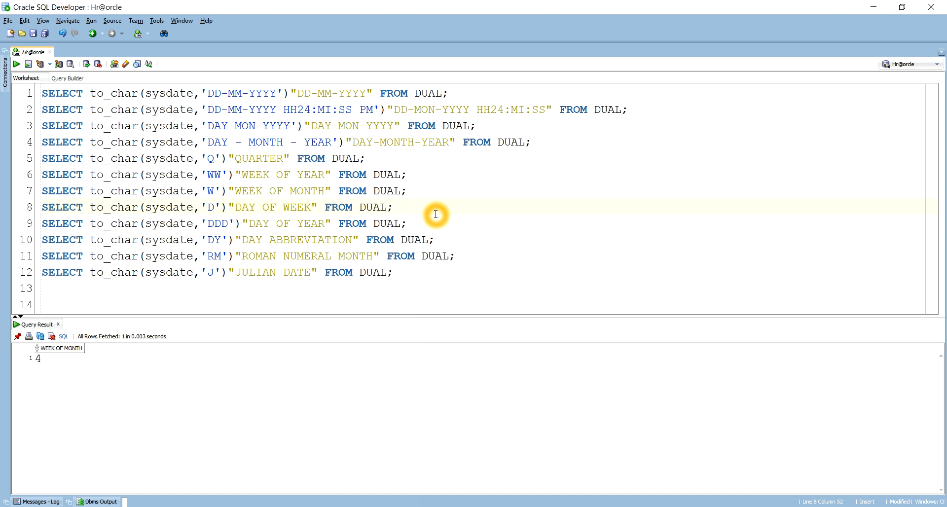
Step: Run the DAY OF WEEK query (1), change it to sysdate-1, and rerun it, returning 7
left_click(16, 64)
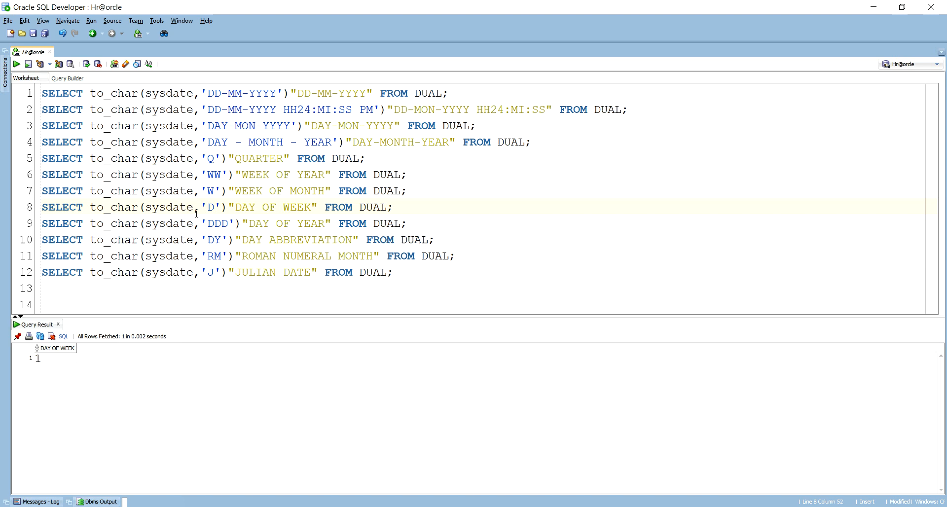
left_click(194, 207)
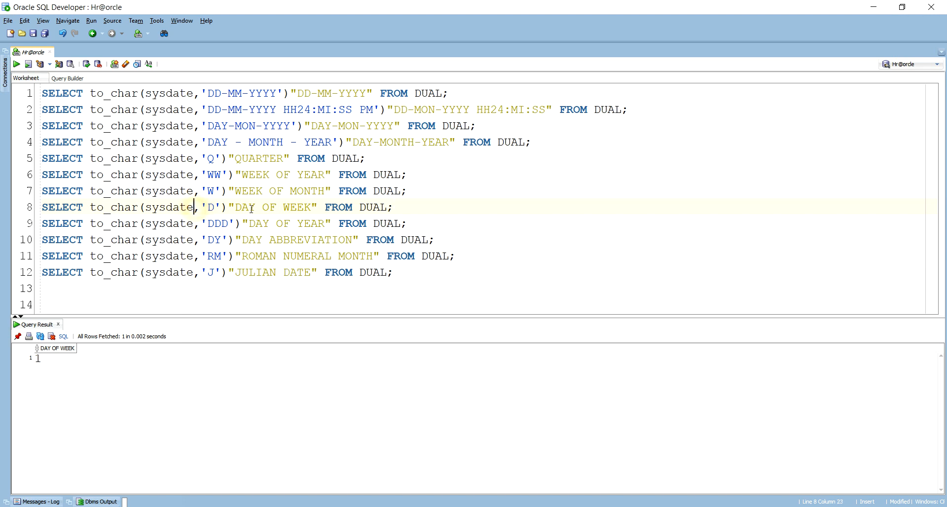
type("-1")
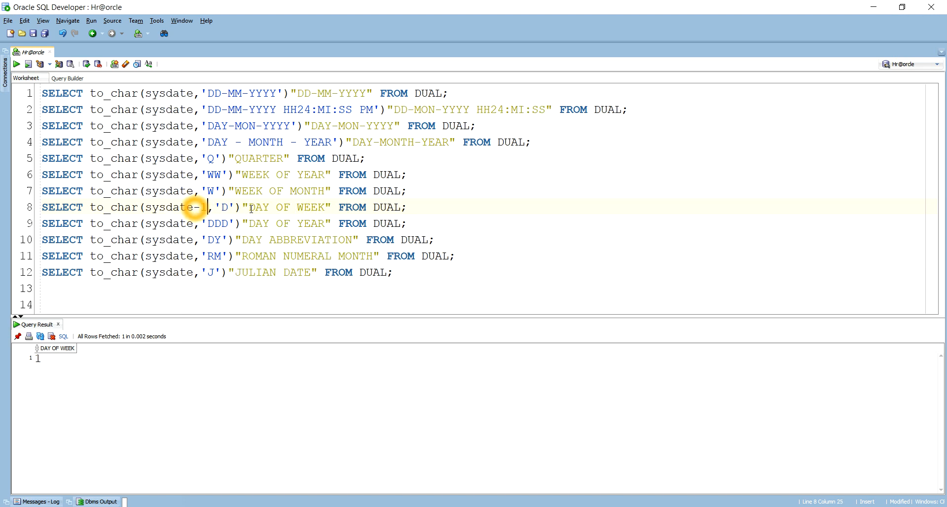
mouse_move(562, 234)
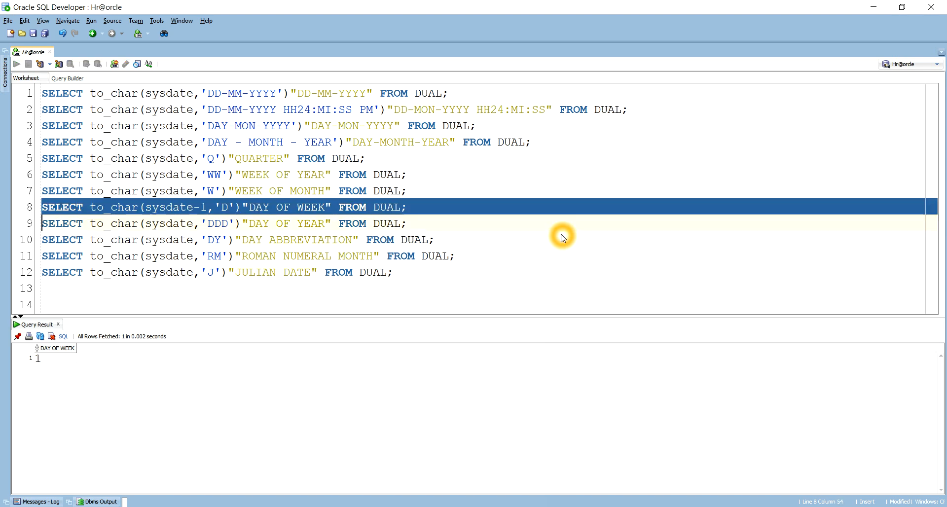
left_click(16, 64)
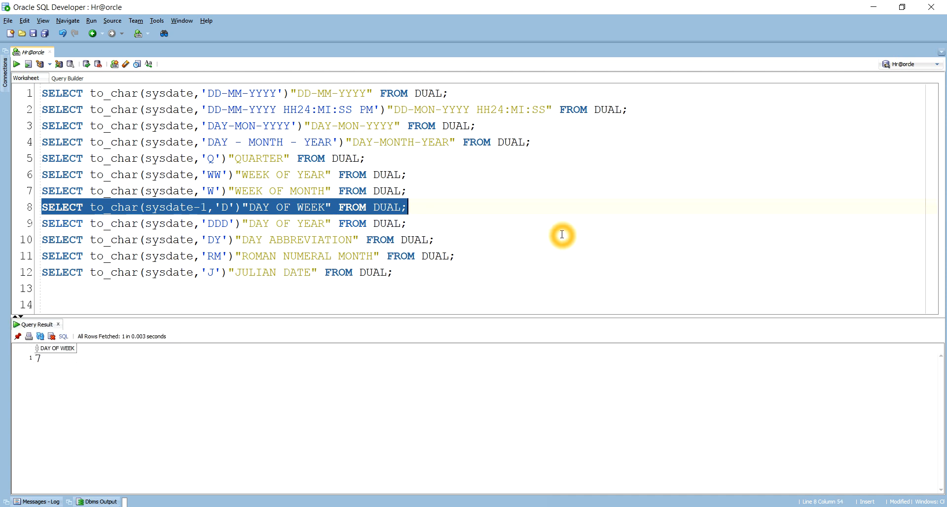
left_click(45, 357)
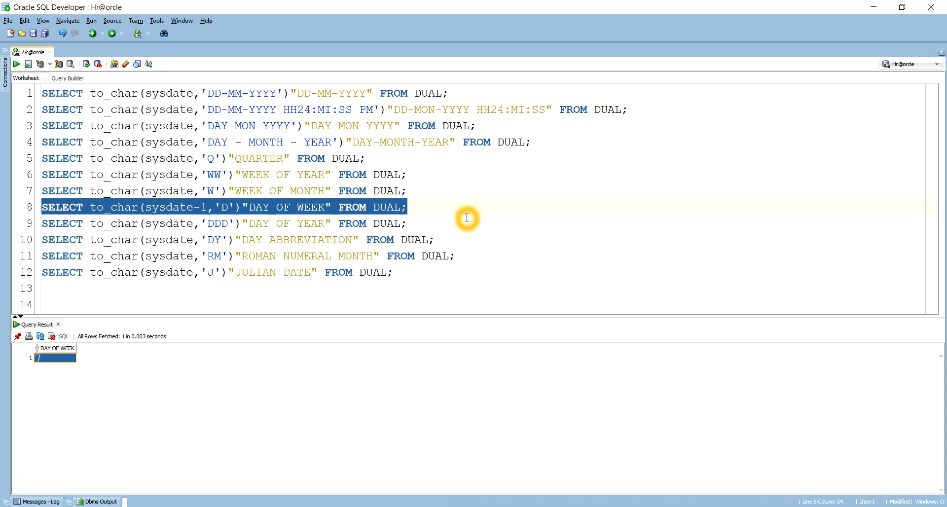
left_click(446, 223)
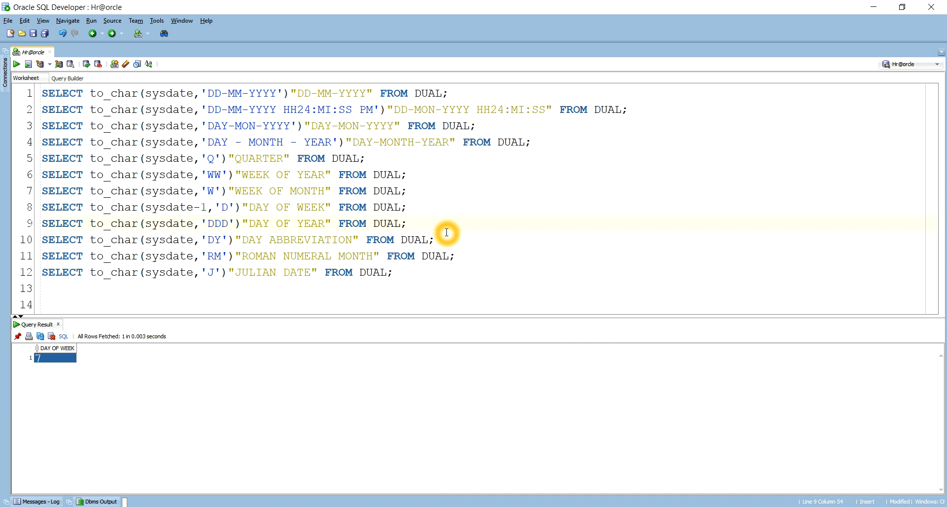
Step: Execute the 'DDD' day-of-year query, returning 356
left_click(16, 65)
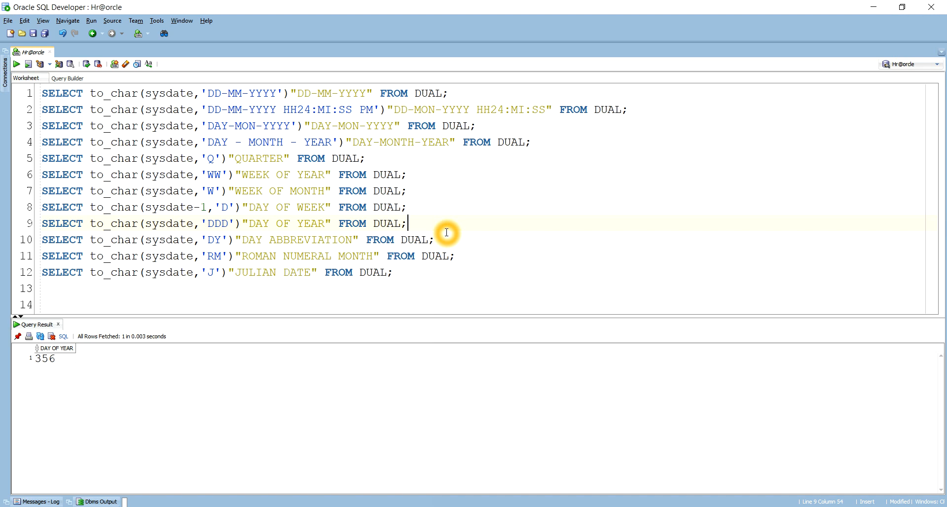
mouse_move(301, 245)
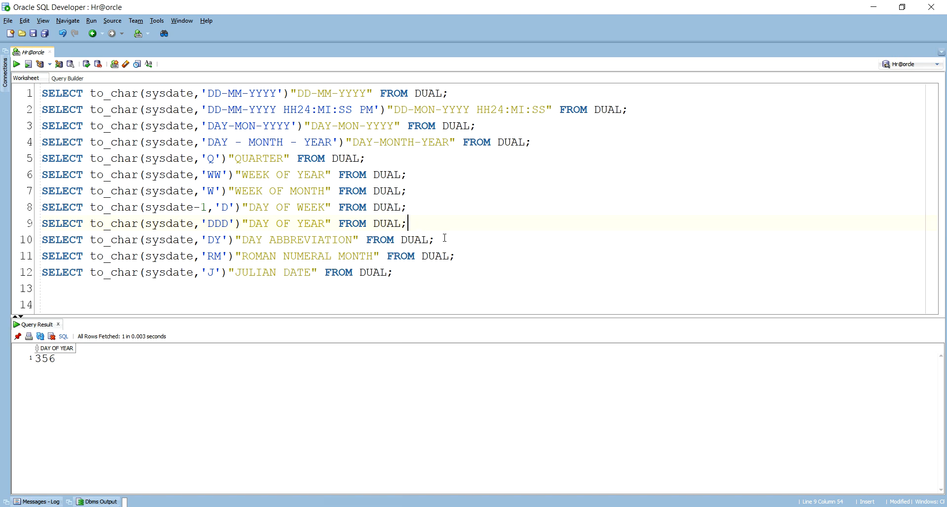
Step: Run the 'DY' DAY ABBREVIATION query, then highlight the DY code and its SUN result
left_click(208, 239)
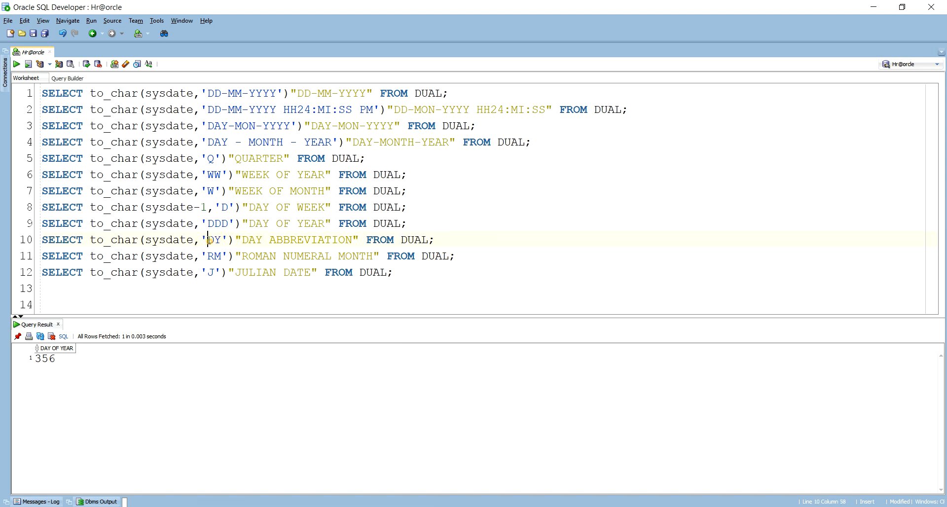
double_click(212, 240)
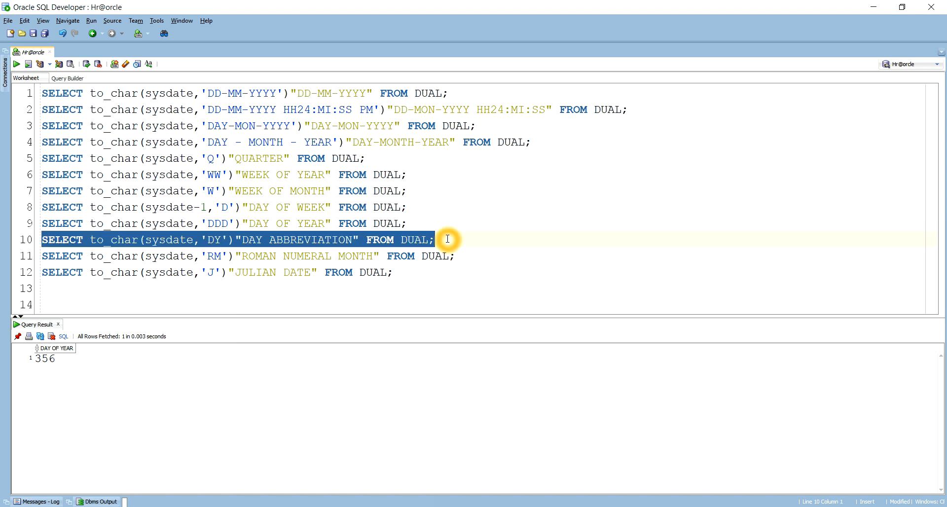
left_click(16, 64)
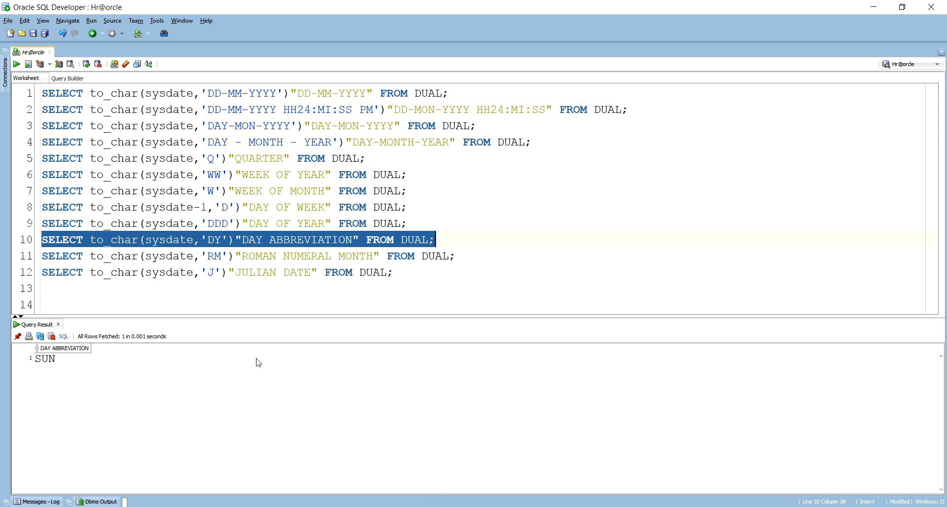
left_click(290, 240)
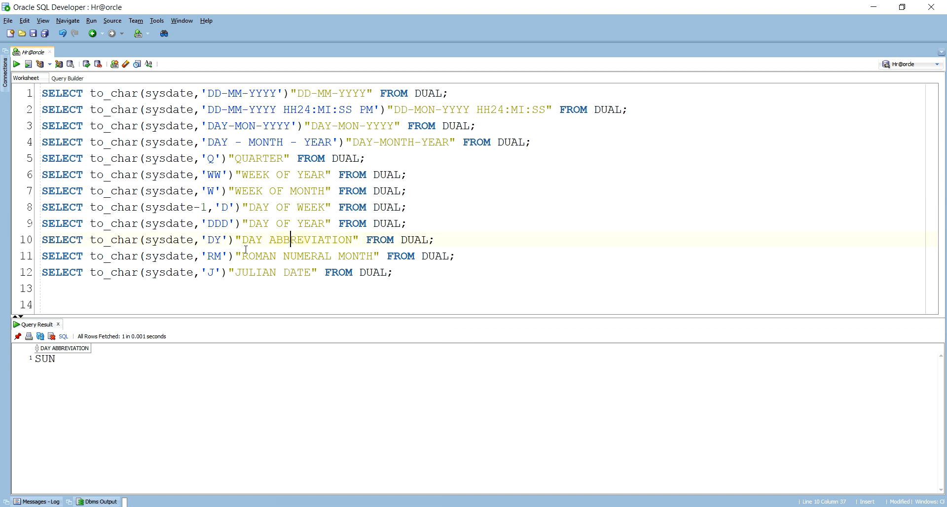
double_click(214, 240)
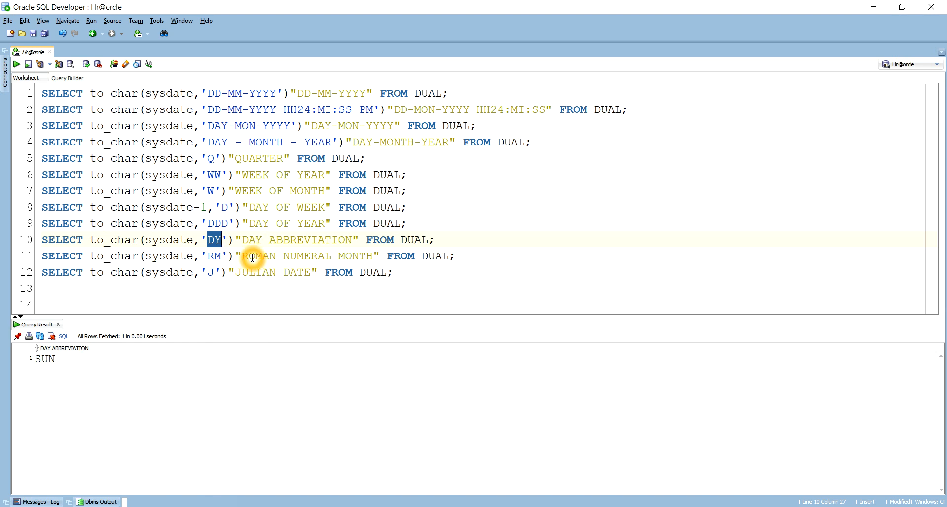
left_click(44, 359)
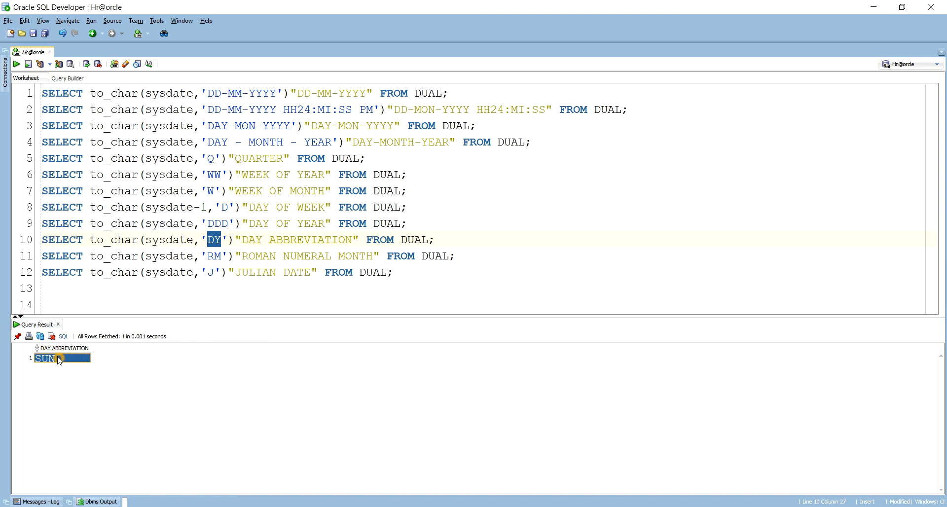
mouse_move(261, 256)
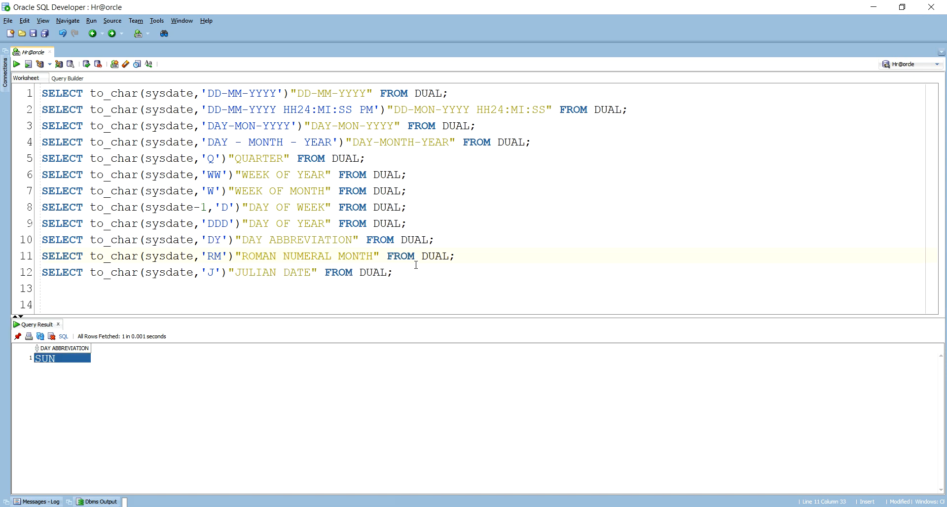
Step: Select and run the 'RM' ROMAN NUMERAL MONTH query, returning XII
left_click(456, 256)
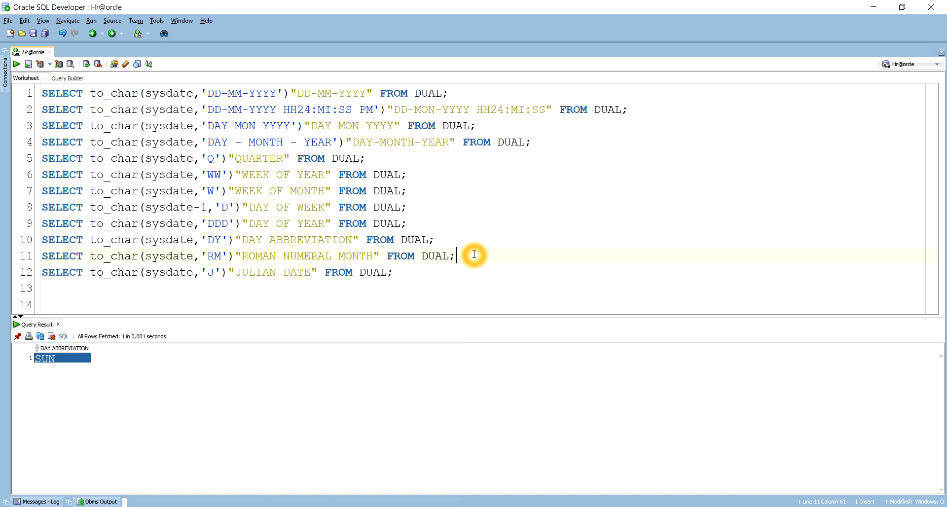
triple_click(241, 256)
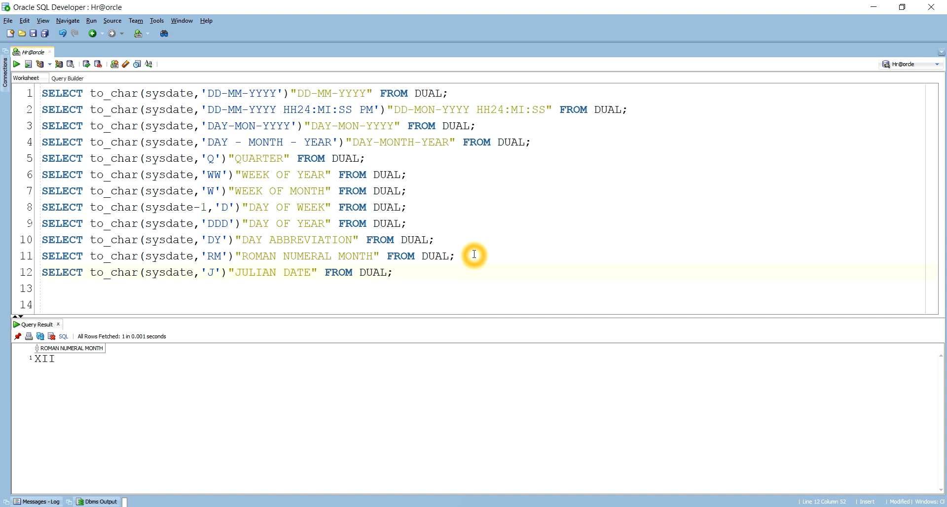
mouse_move(441, 268)
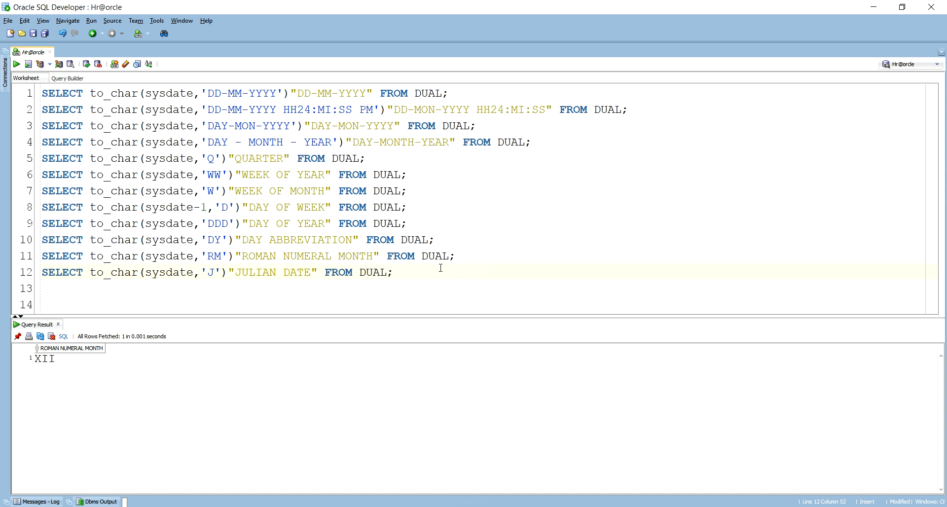
Step: Run the 'J' JULIAN DATE query and highlight its result, 2458840
double_click(210, 272)
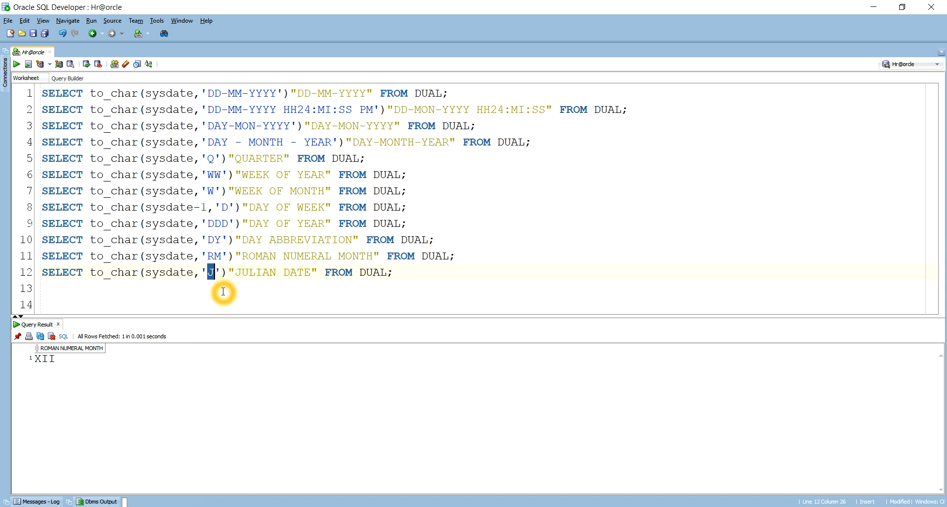
left_click(395, 272)
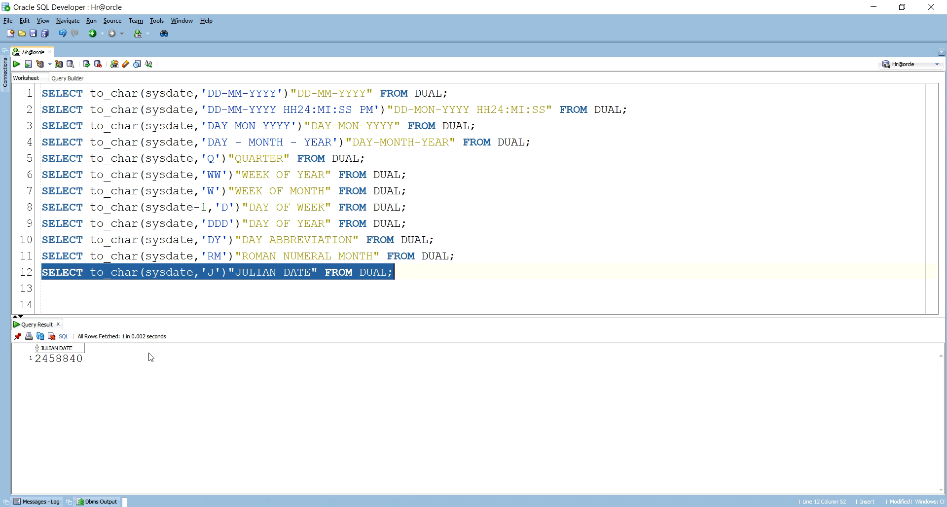
left_click(60, 358)
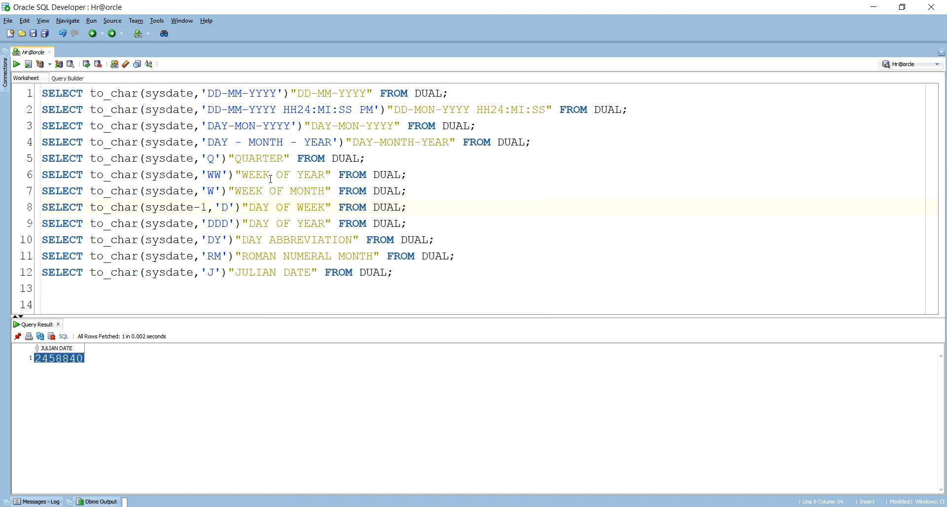
mouse_move(293, 127)
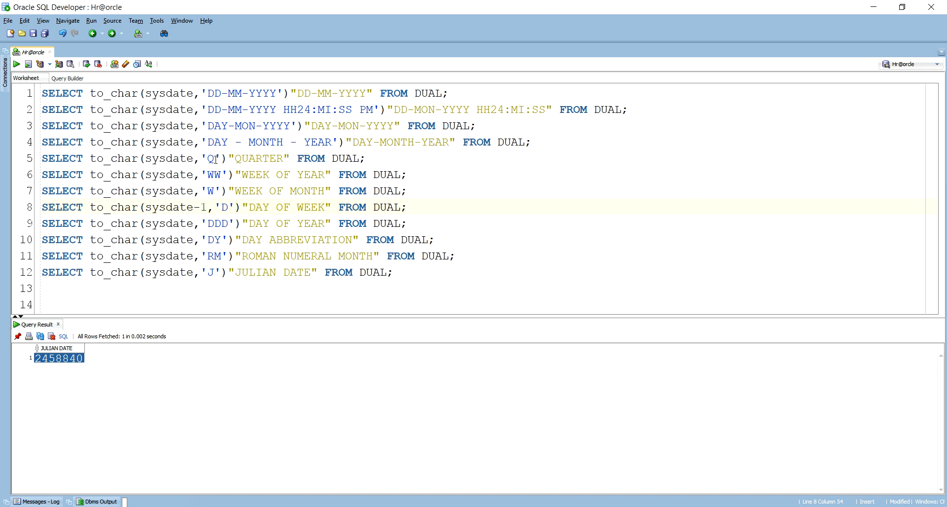
mouse_move(288, 186)
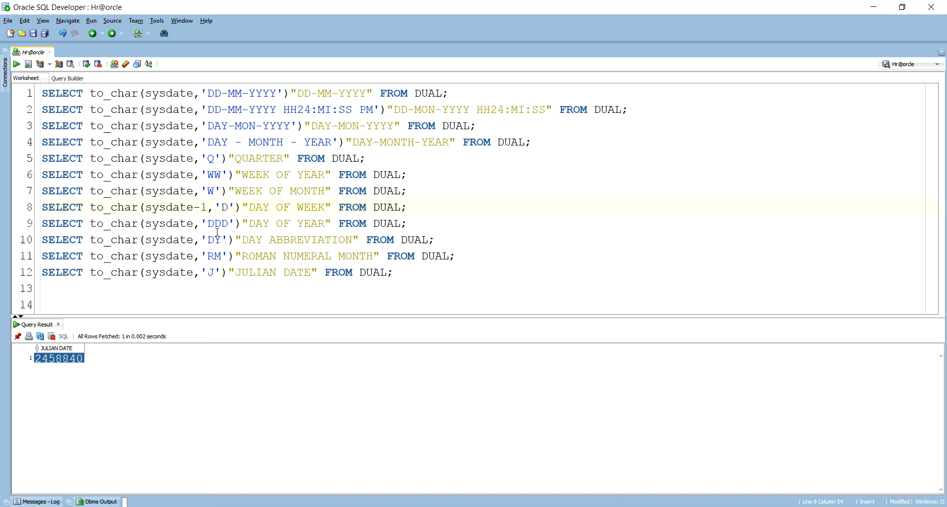
mouse_move(301, 231)
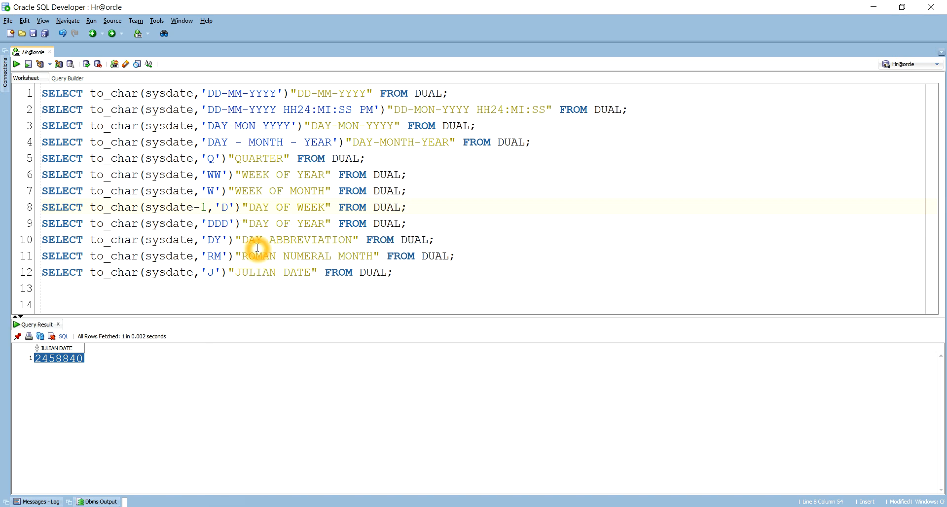
mouse_move(265, 256)
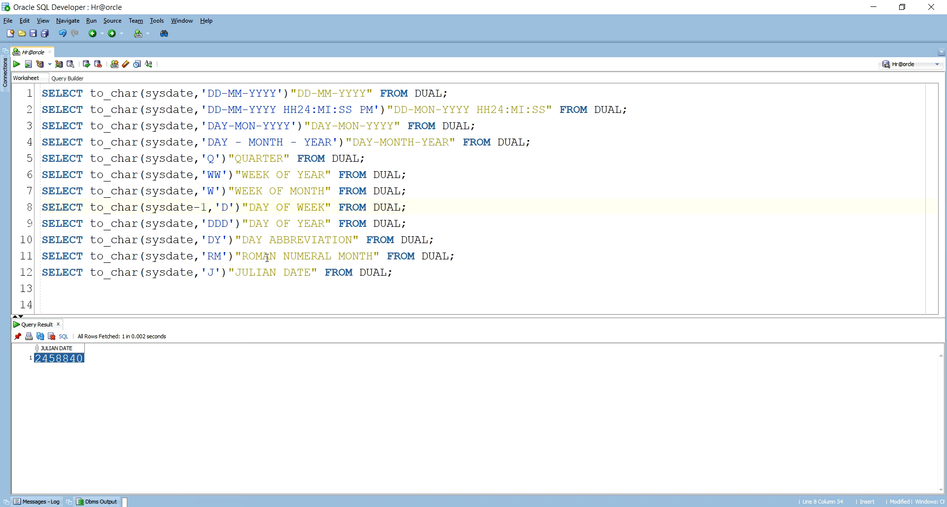